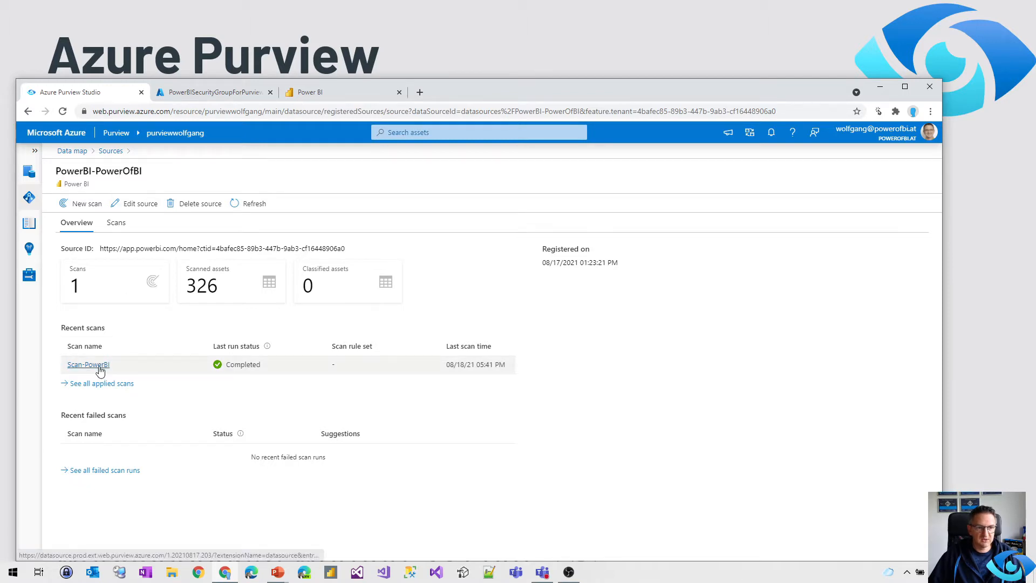
Review the Scan-PowerBI run history, then show the PowerBISecurityGroupForPurview members with purviewwolfgang in Azure Portal.
left_click(87, 363)
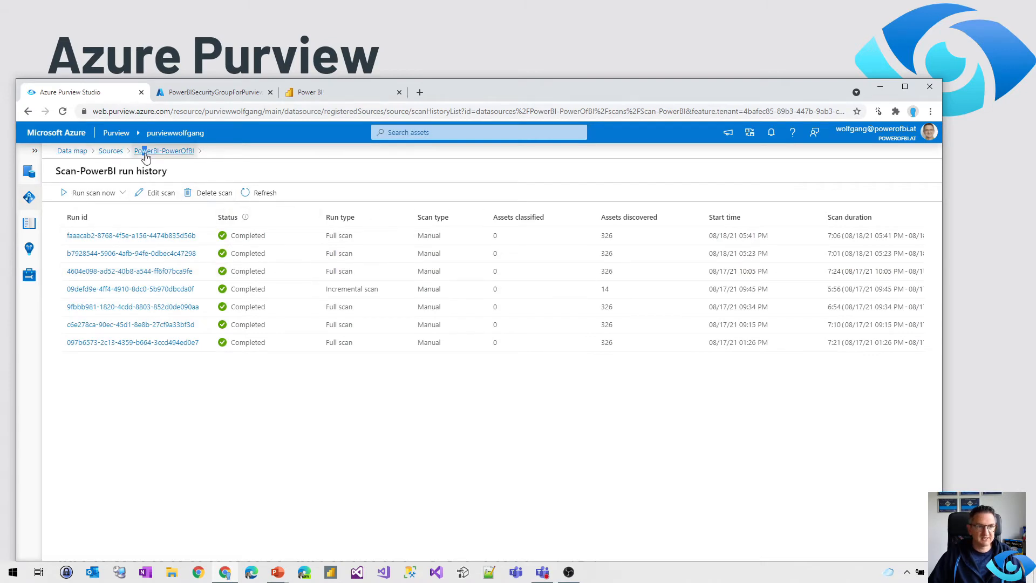
left_click(164, 151)
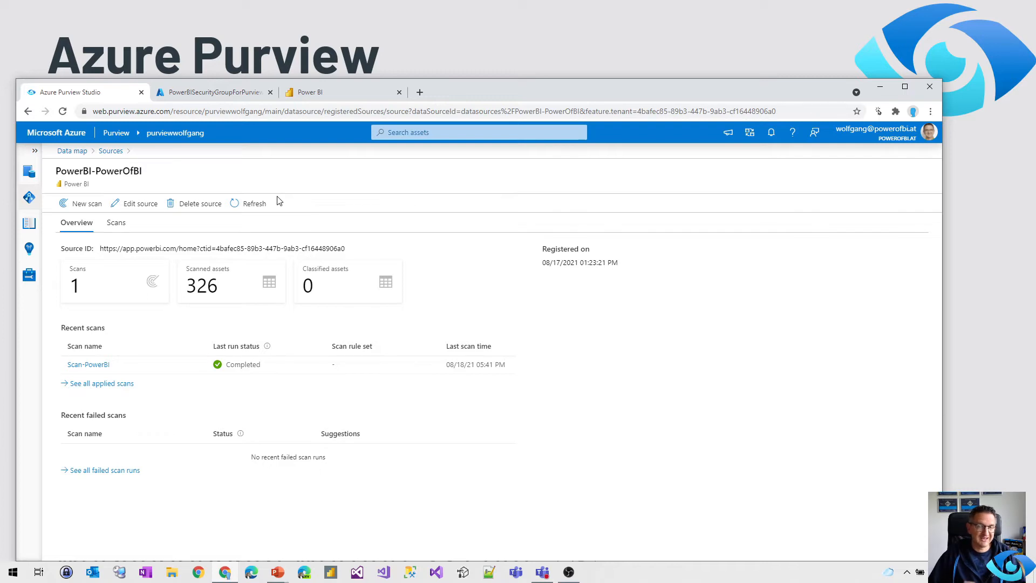
left_click(211, 92)
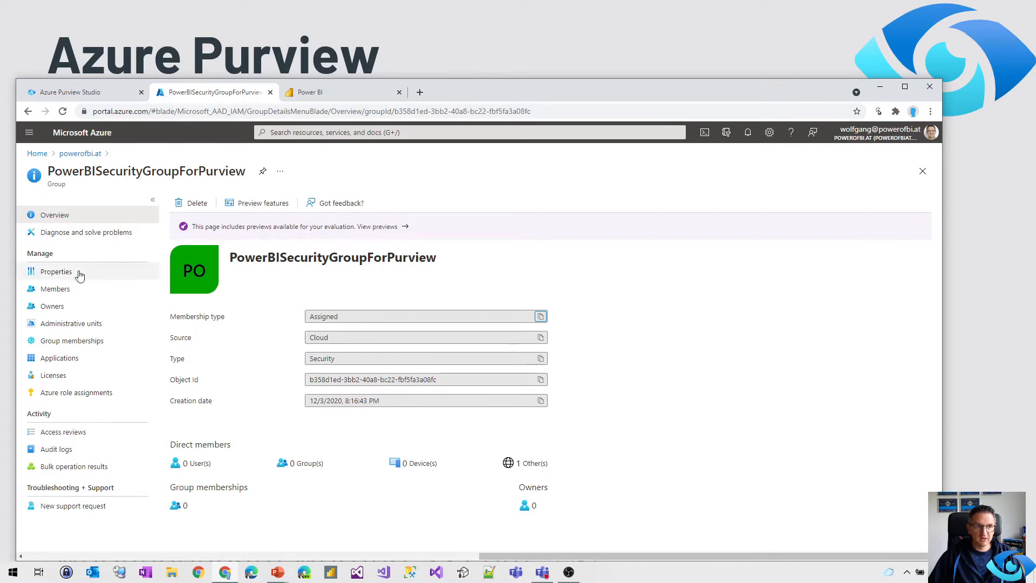
left_click(55, 289)
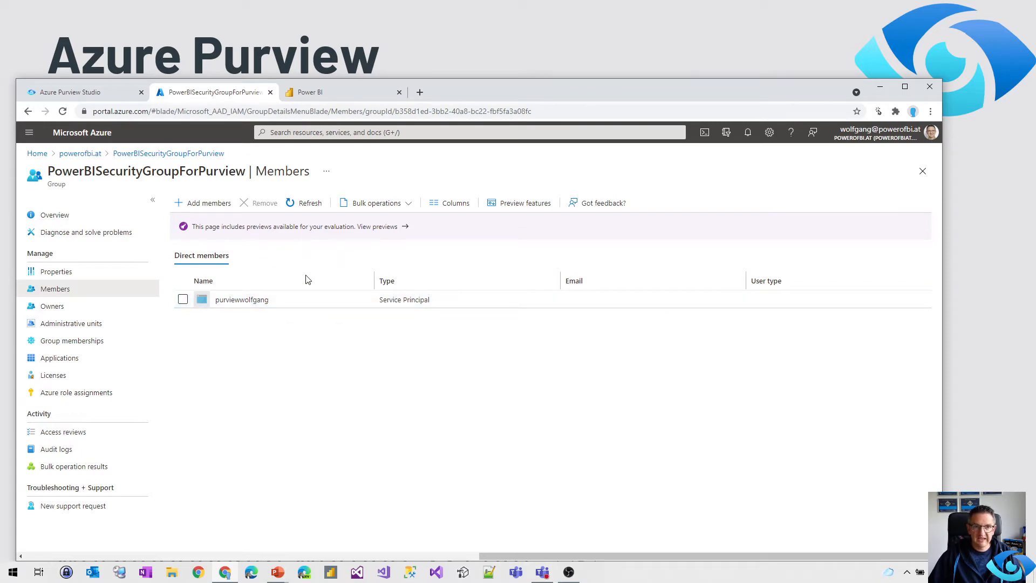
mouse_move(352, 190)
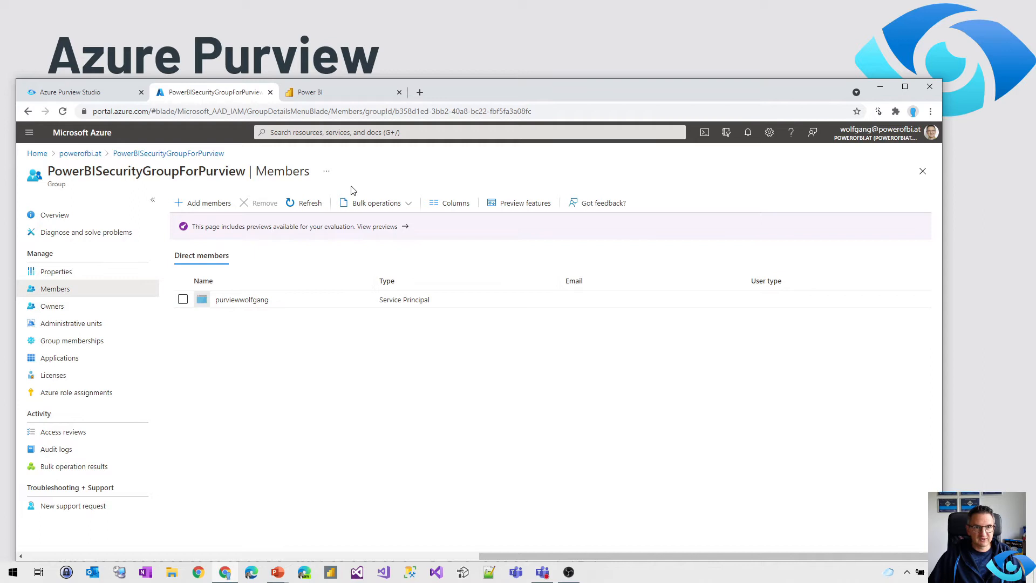
Switch to the Power BI admin portal's tenant settings showing the Admin API settings.
left_click(311, 92)
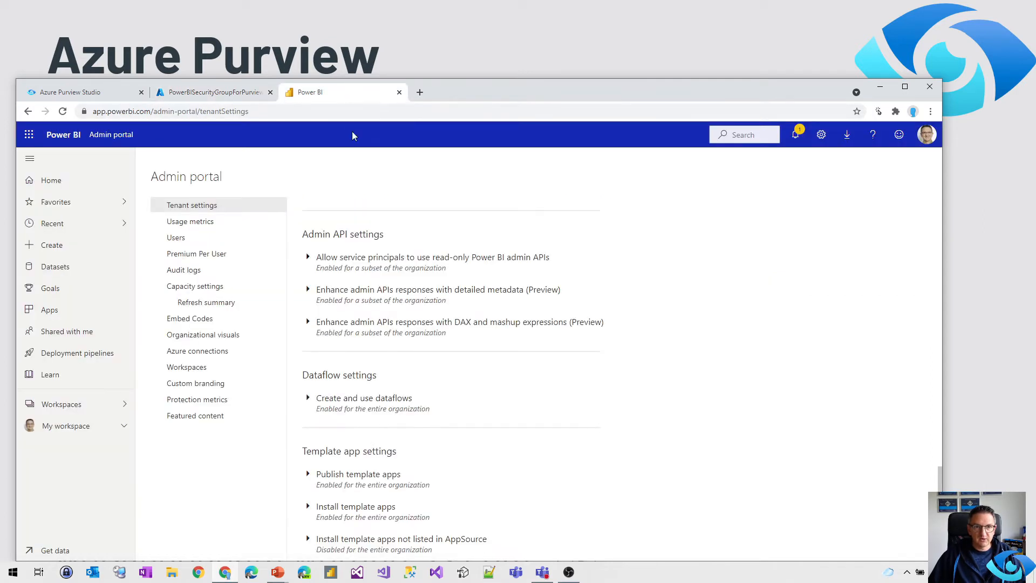
mouse_move(488, 202)
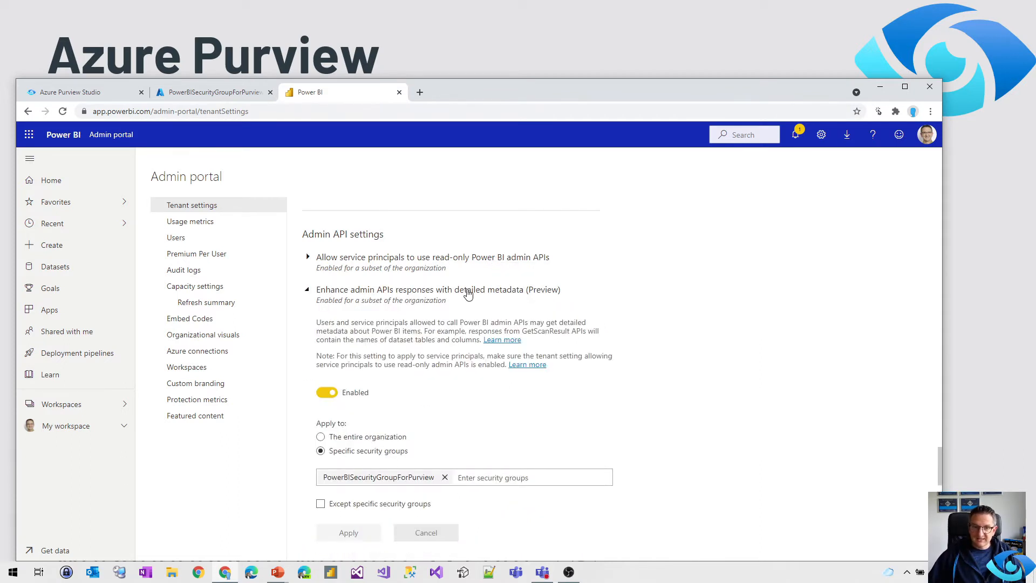
mouse_move(493, 349)
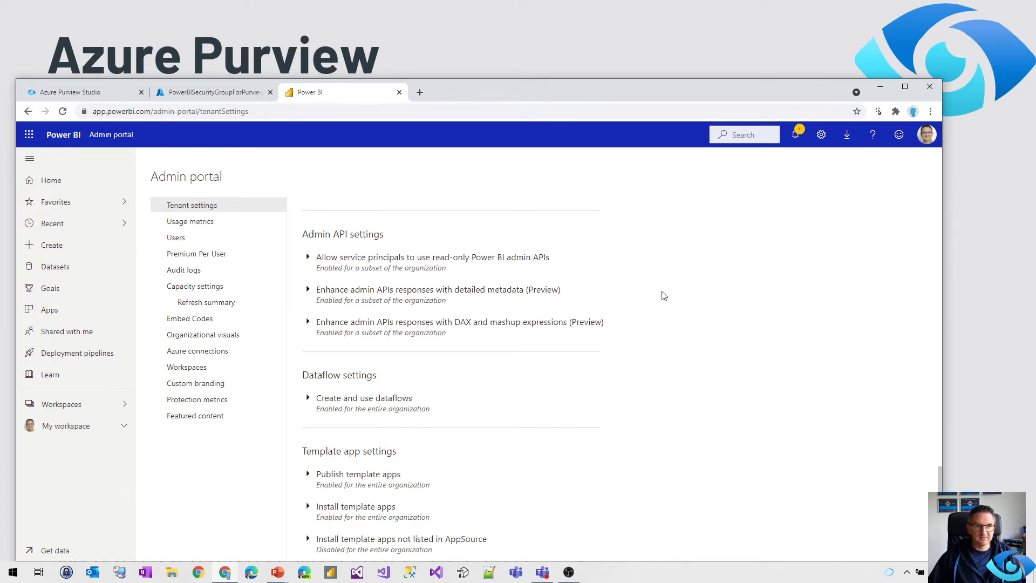
Switch back to Azure Purview Studio on the PowerBI-PowerOfBI source overview.
left_click(72, 92)
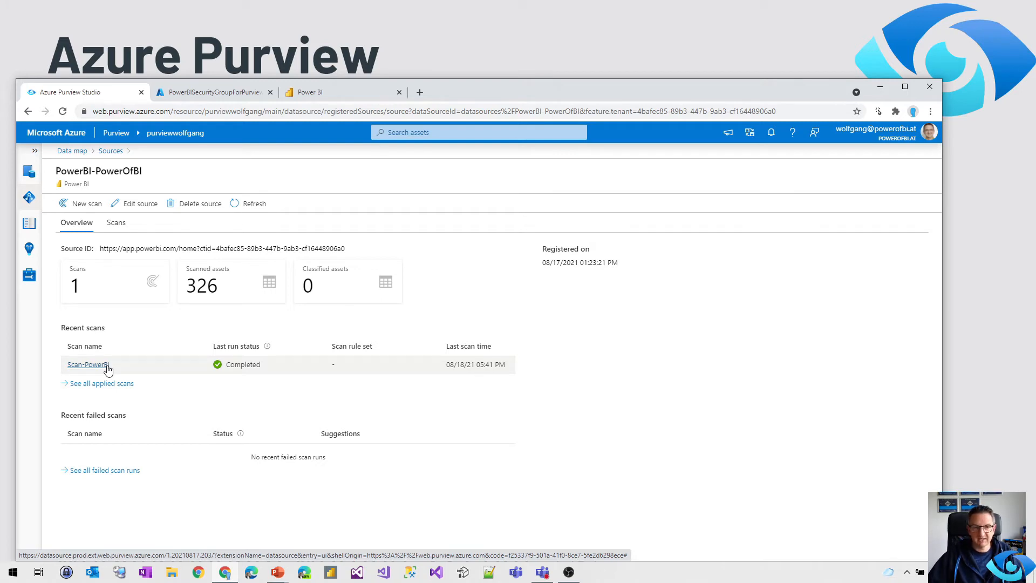
mouse_move(186, 227)
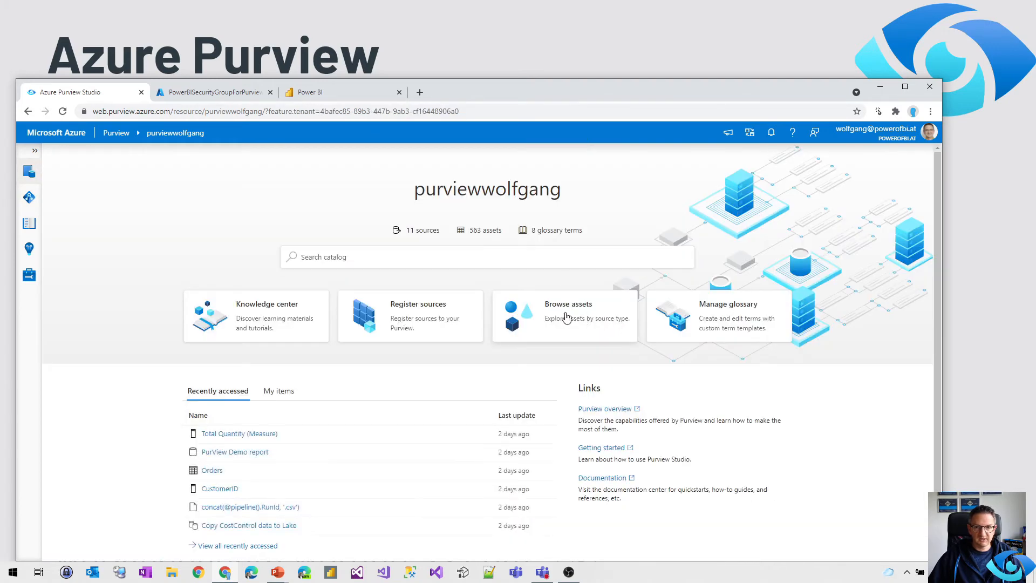
Browse catalog assets and reach the Blog Demos workspace's PurView Demo report dataset.
left_click(565, 316)
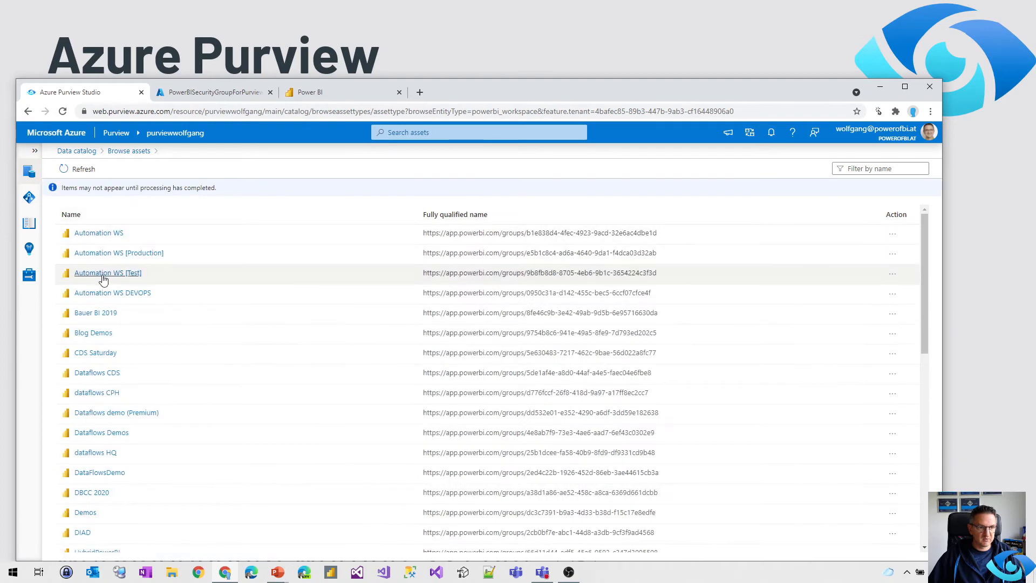
left_click(107, 272)
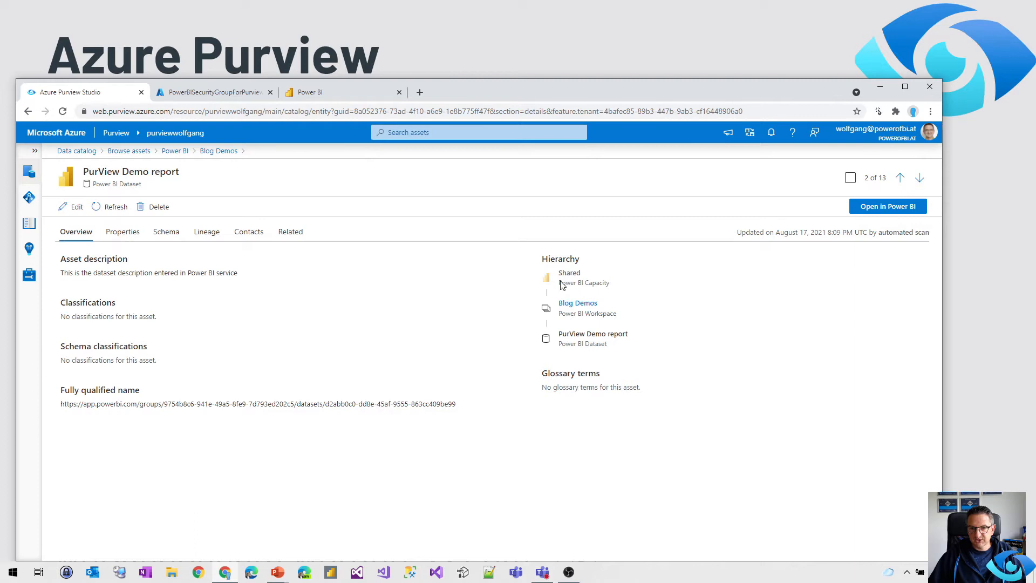
mouse_move(582, 277)
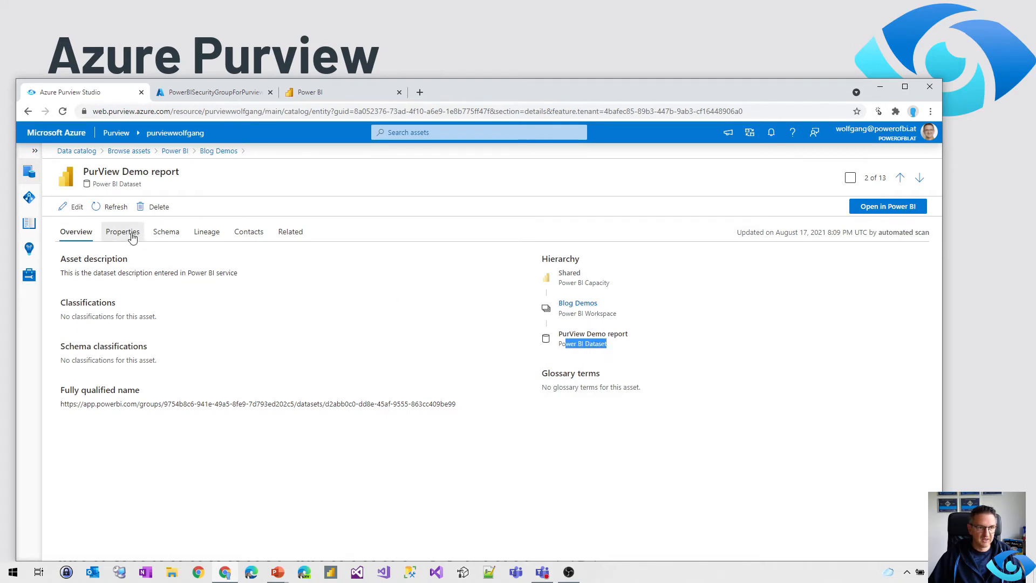
View the dataset's properties with contentProviderType PbixInImportMode, then its schema fields.
left_click(122, 231)
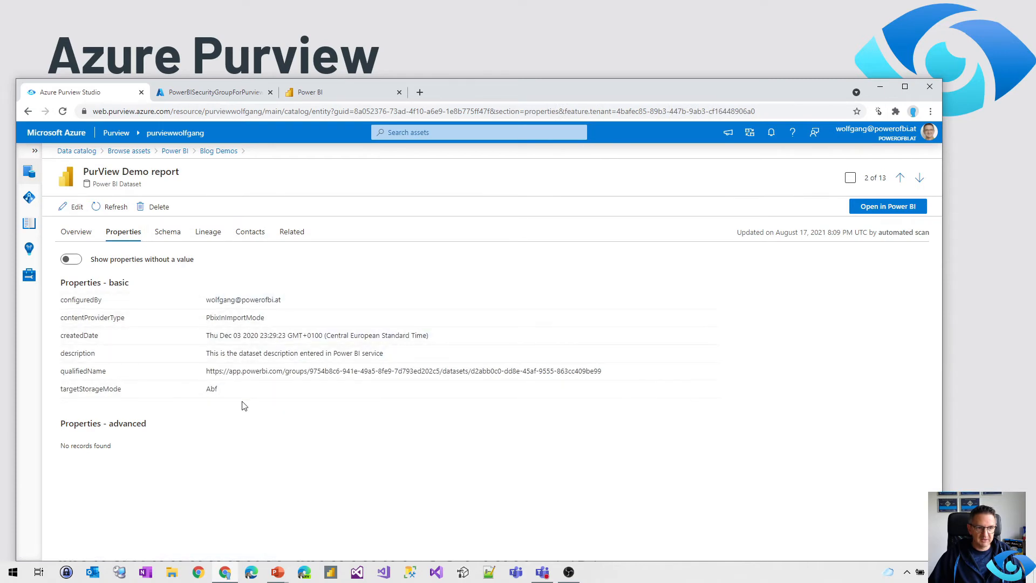
mouse_move(235, 317)
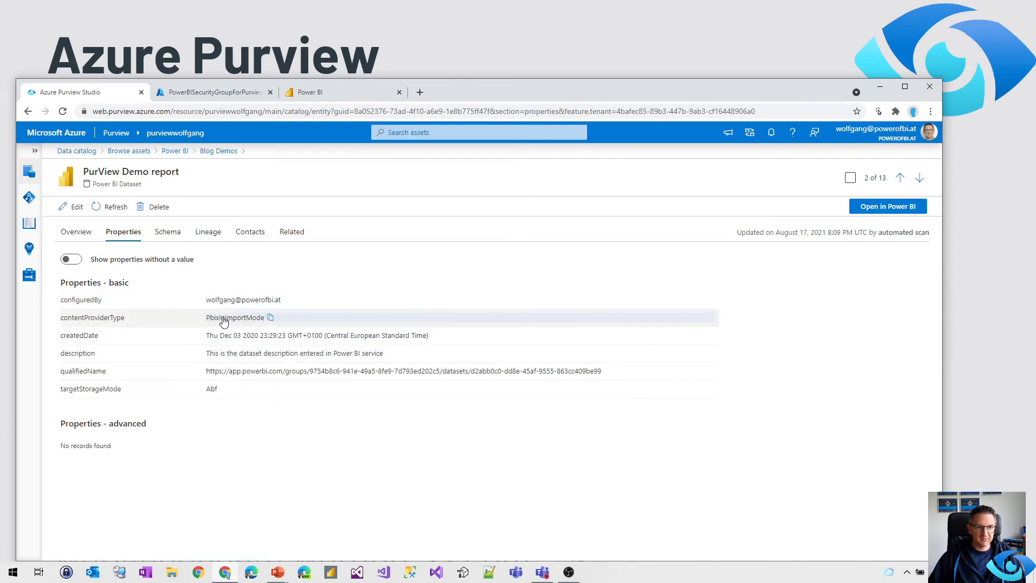
double_click(232, 317)
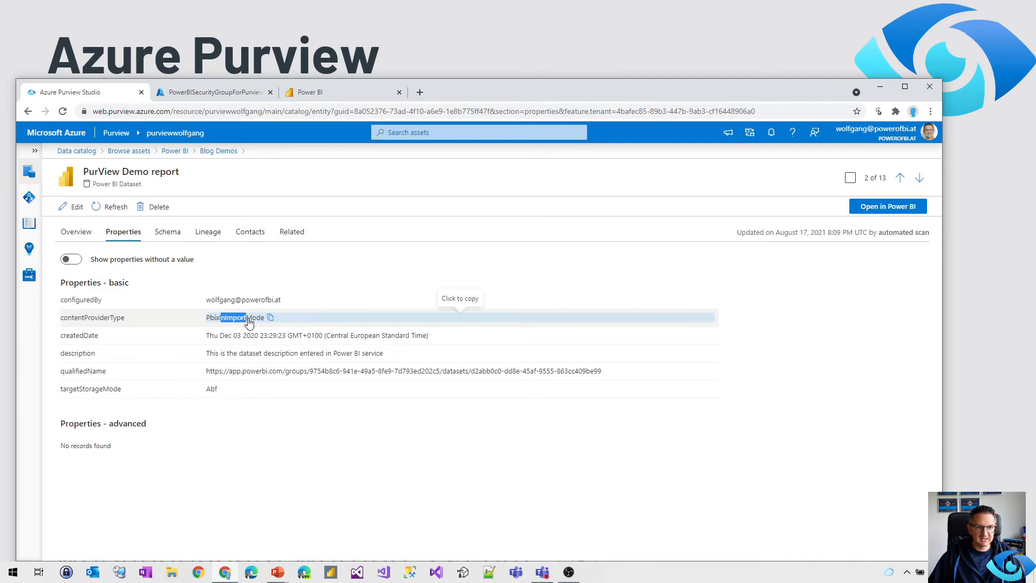
mouse_move(314, 353)
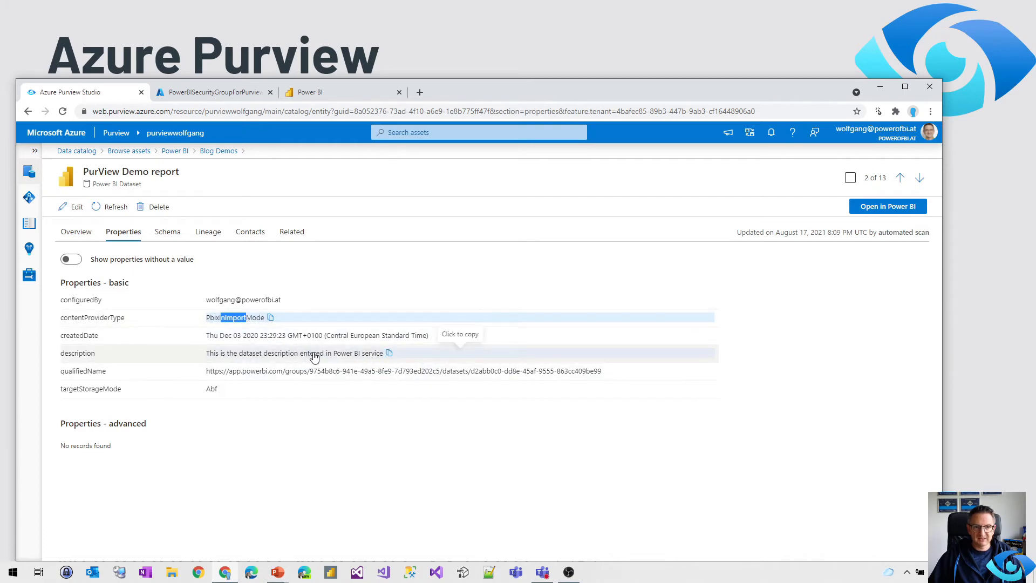
mouse_move(314, 357)
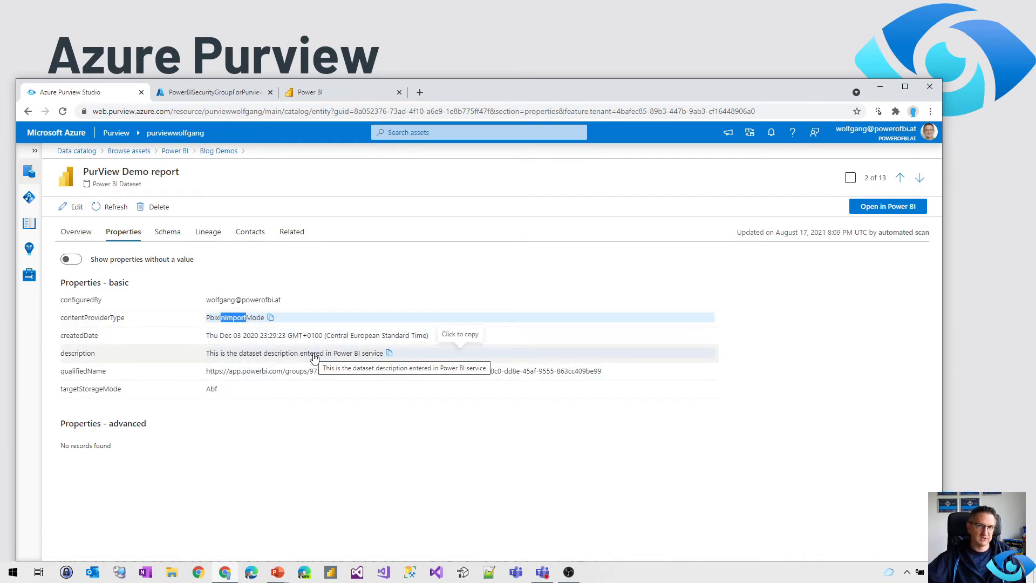
mouse_move(354, 266)
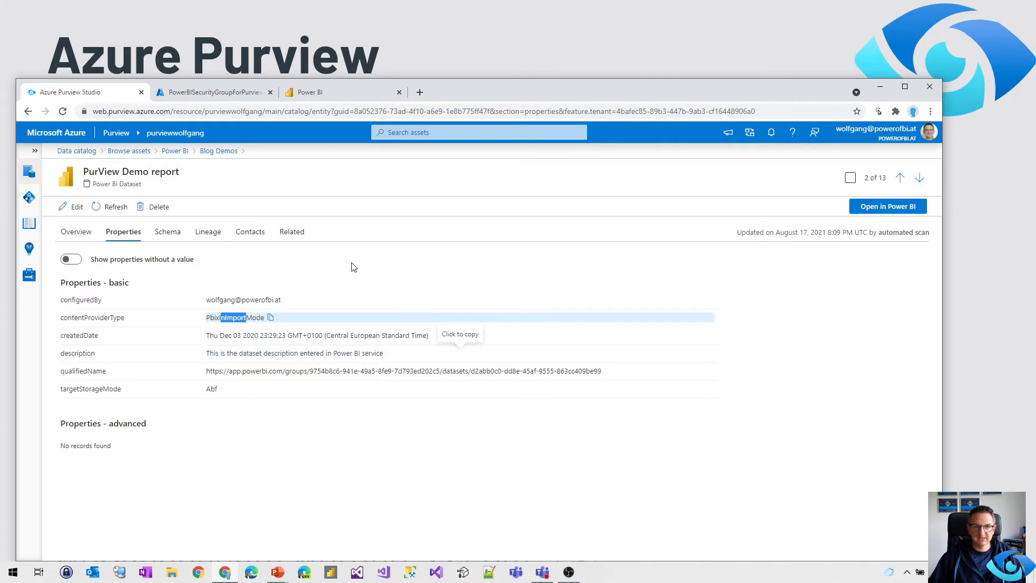
mouse_move(325, 245)
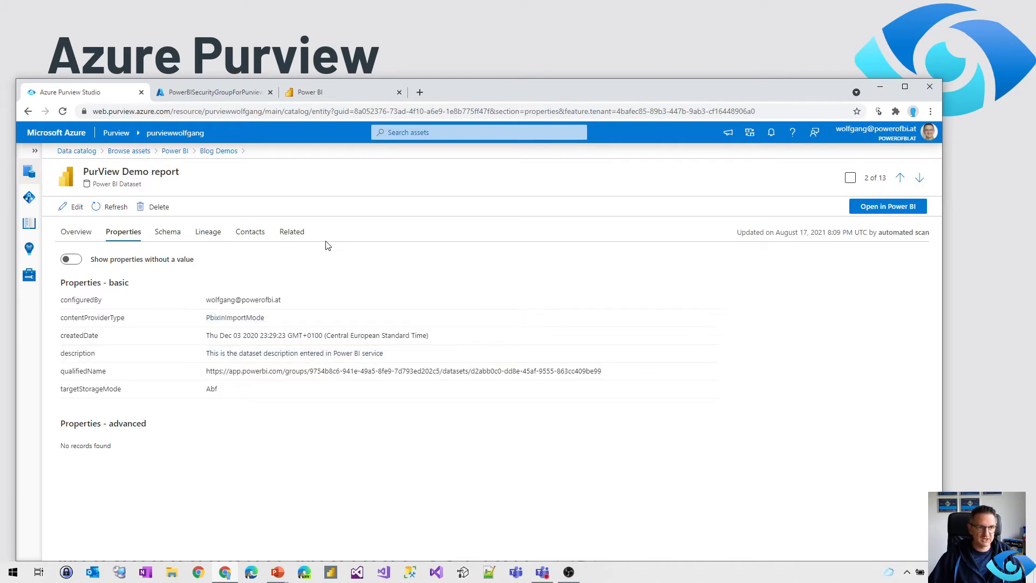
left_click(167, 231)
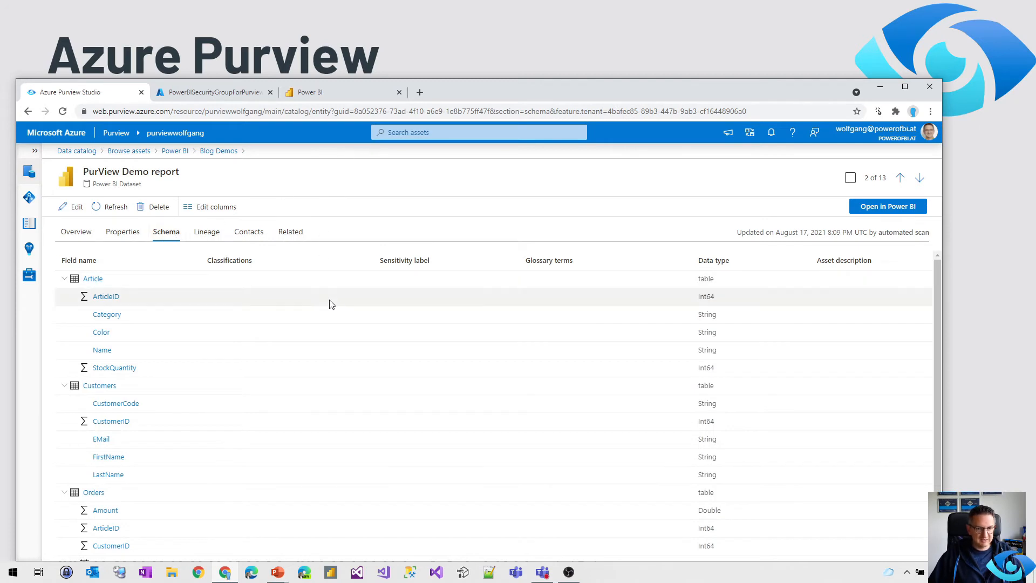
Collapse the Article and Customers tables, then re-expand Article to list its columns.
left_click(64, 279)
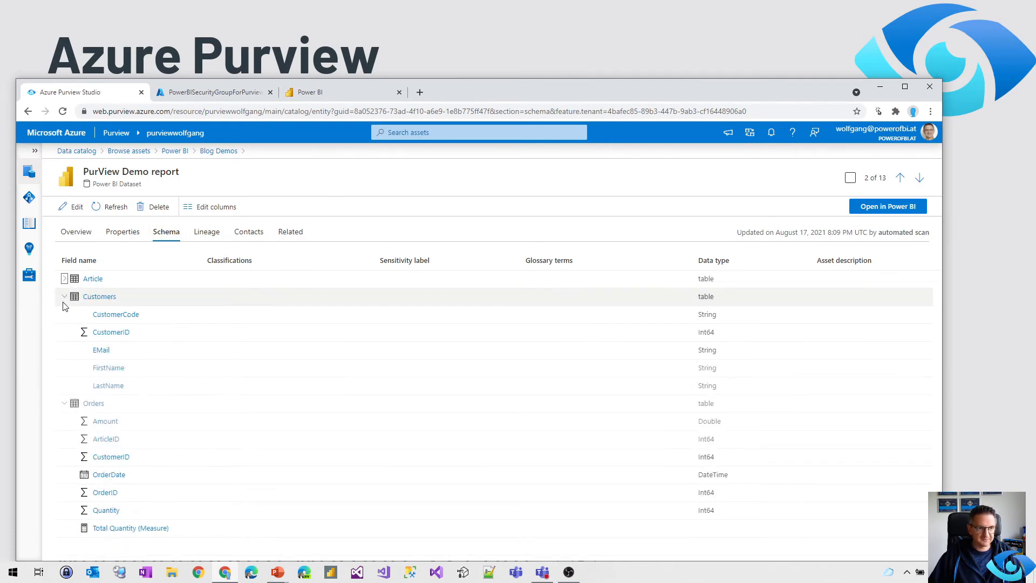
left_click(63, 296)
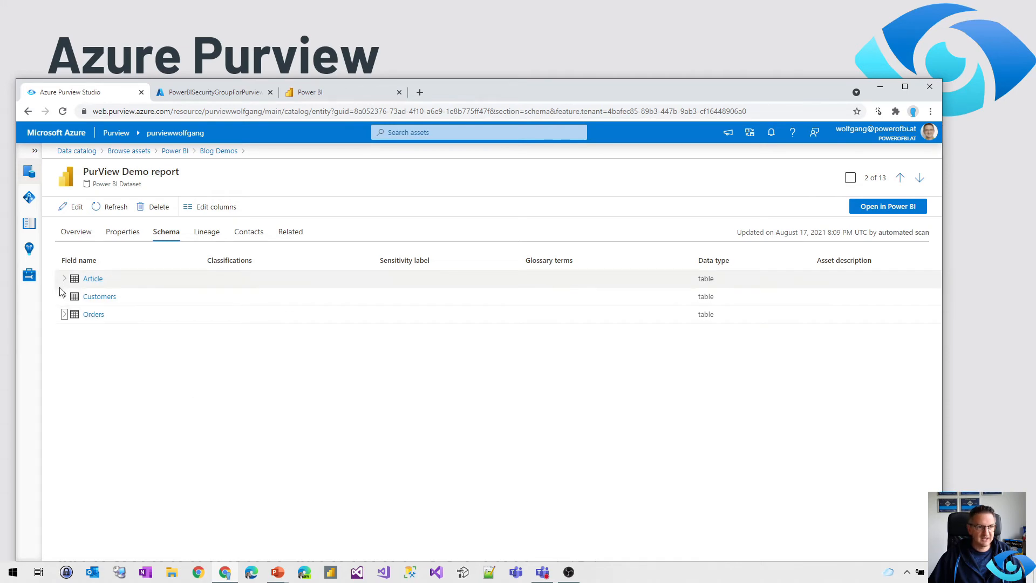
left_click(63, 278)
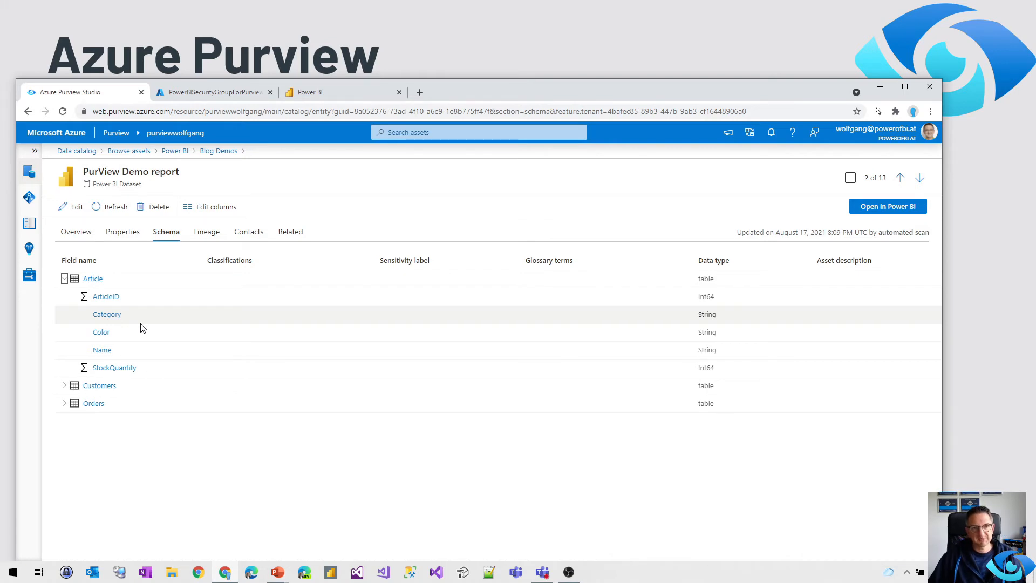
mouse_move(106, 295)
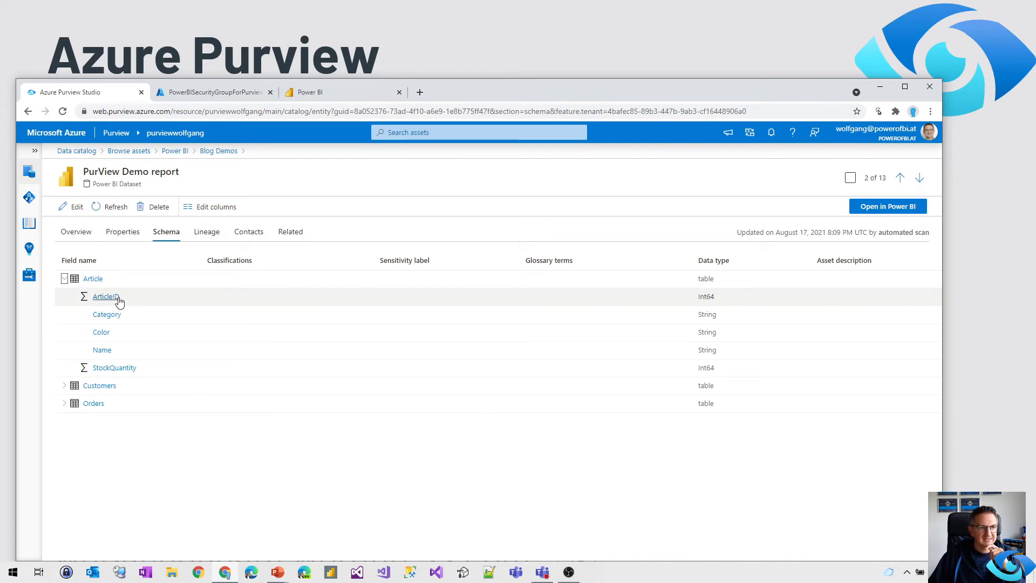
mouse_move(113, 367)
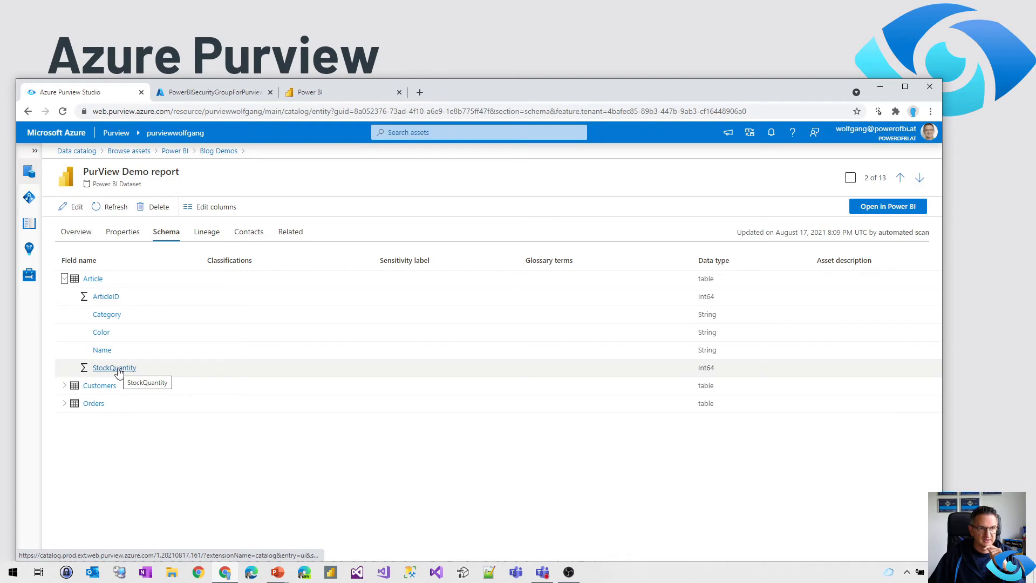
mouse_move(742, 293)
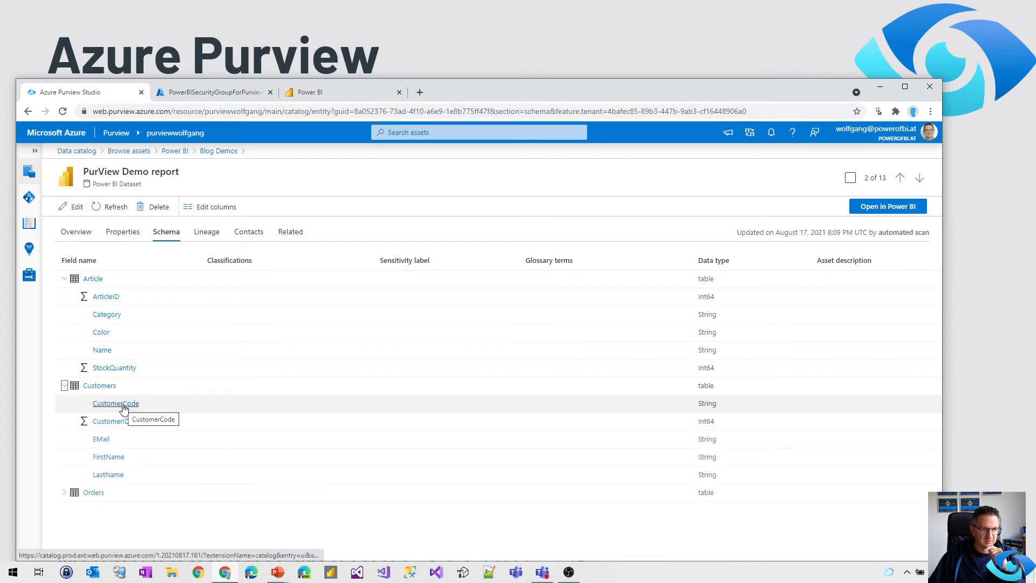
View the CustomerCode column's properties and follow its link to the parent Customers table.
left_click(115, 403)
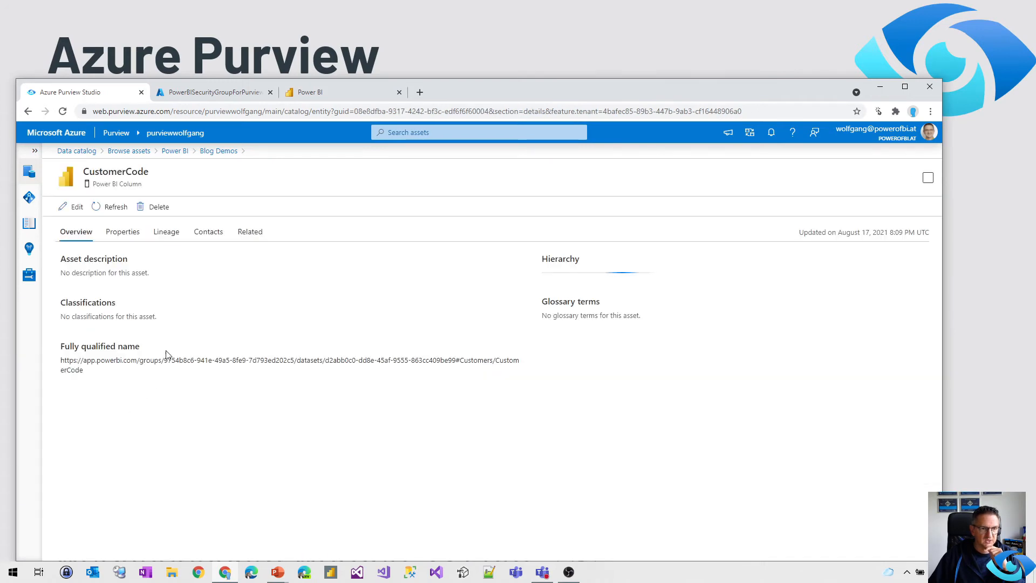
left_click(122, 231)
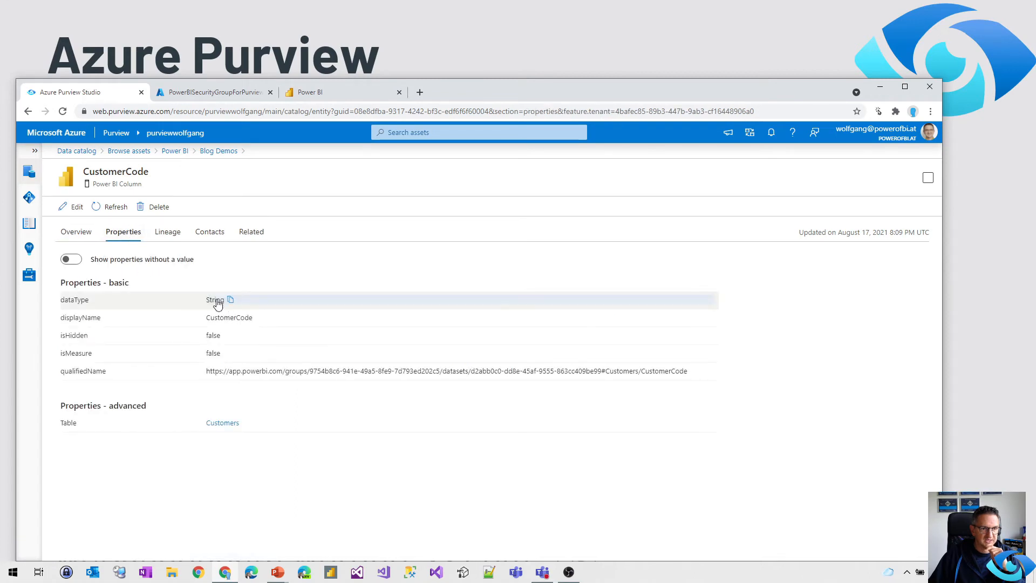
mouse_move(213, 357)
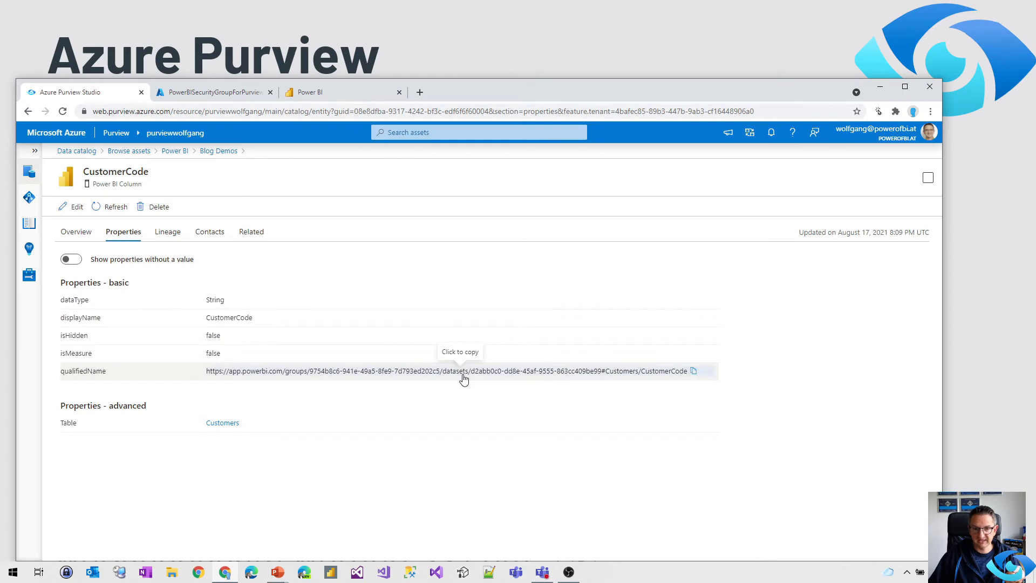
mouse_move(463, 370)
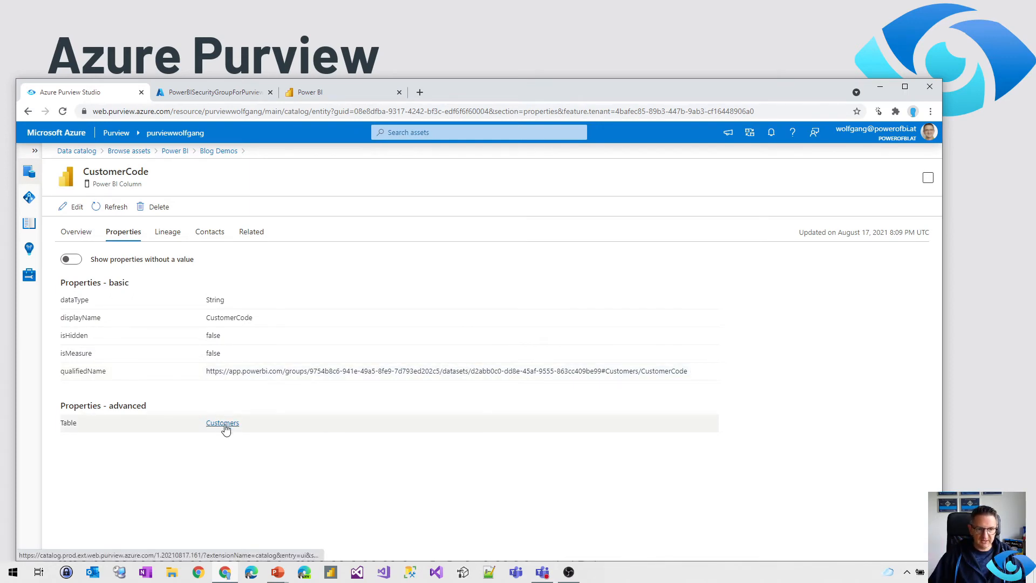
left_click(222, 423)
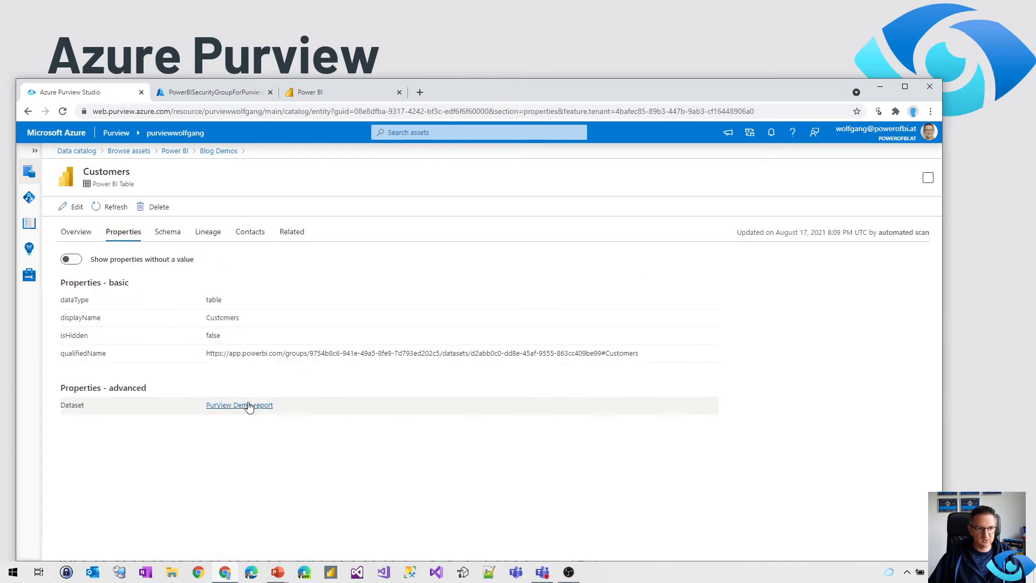
Return to the PurView Demo report schema with only the Orders table expanded, showing Total Quantity (Measure).
left_click(239, 405)
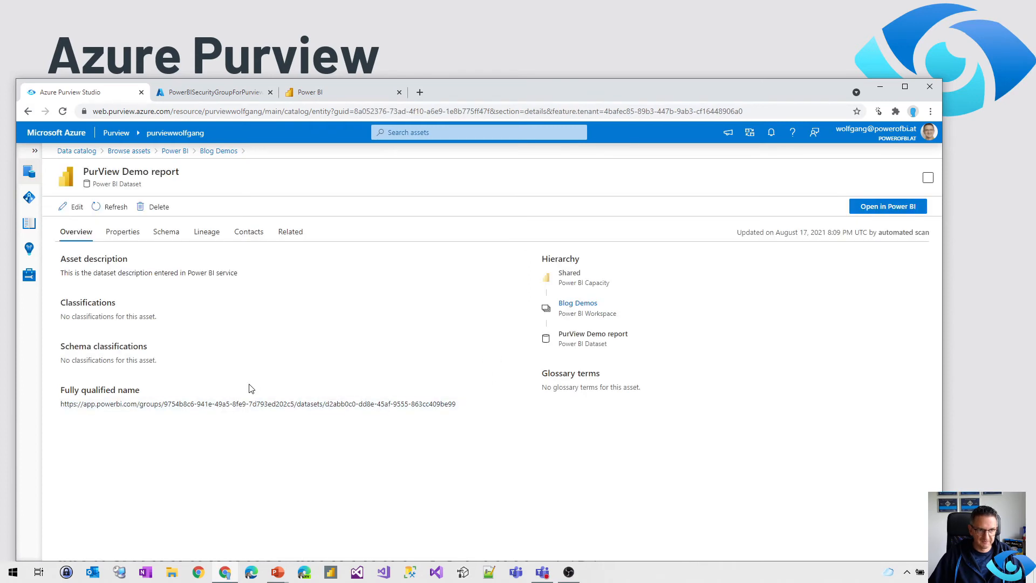
left_click(166, 231)
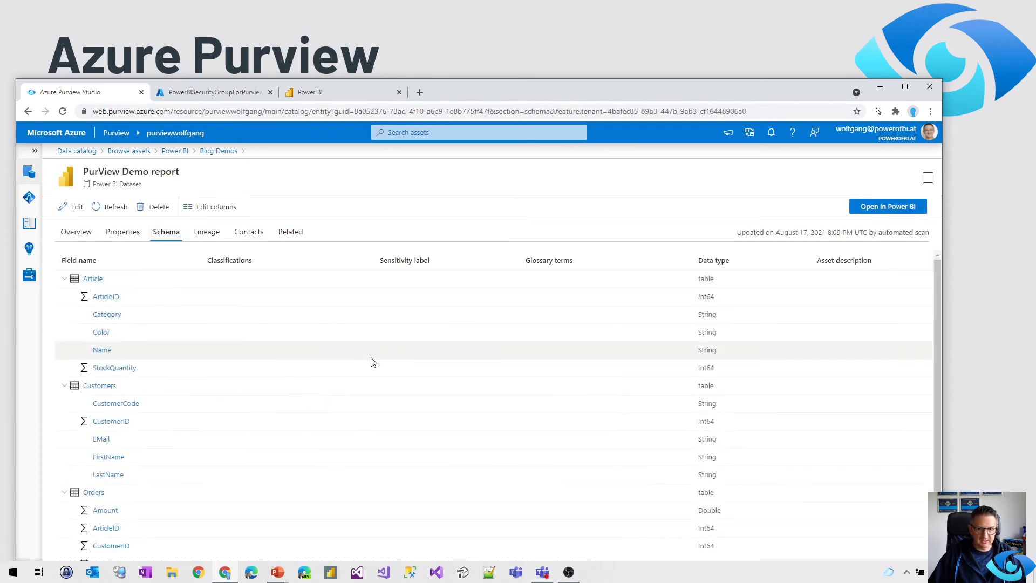
left_click(64, 279)
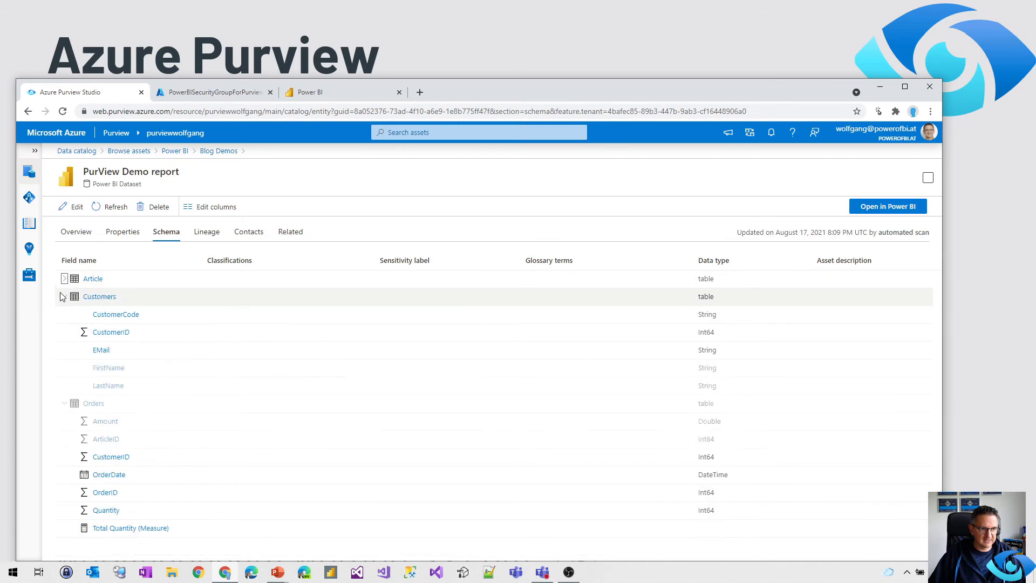
left_click(63, 296)
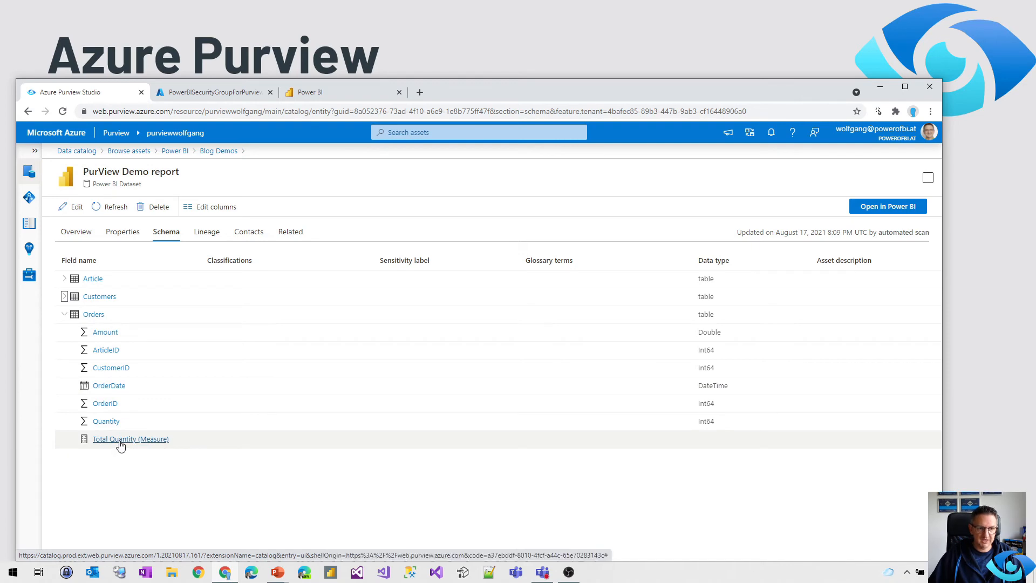
View the Total Quantity (Measure) properties showing isMeasure true and expression Not available.
left_click(130, 438)
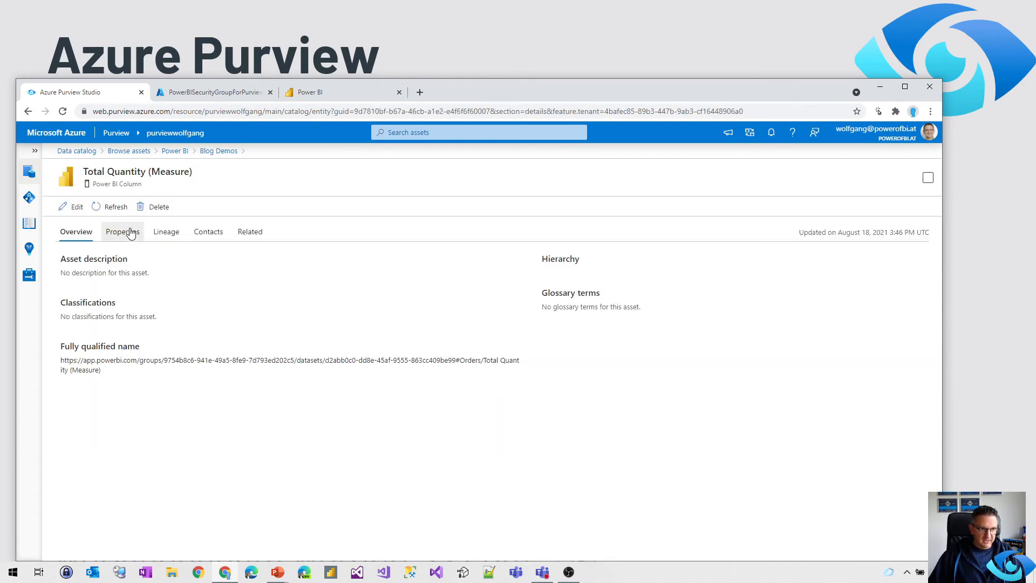
left_click(122, 231)
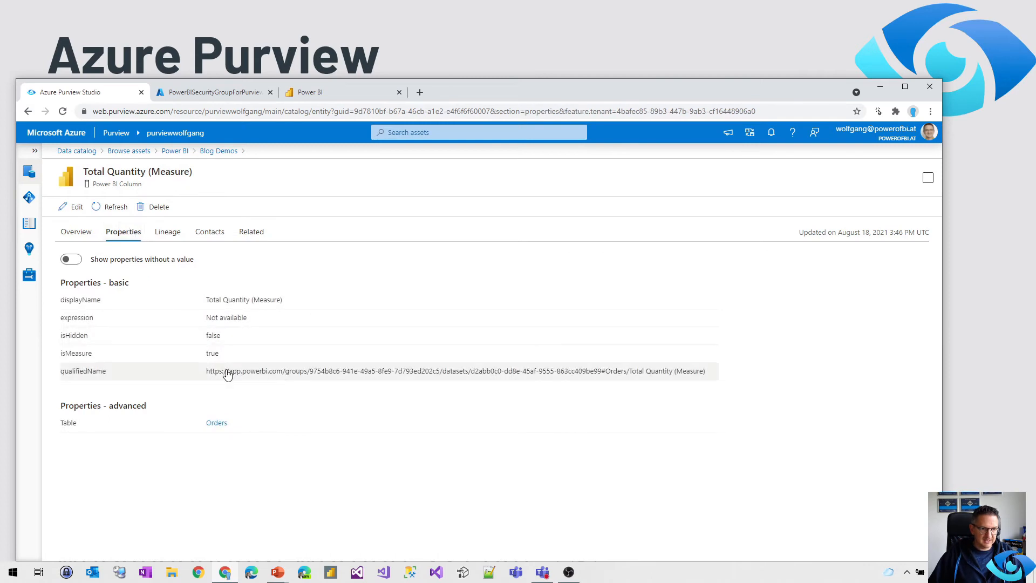
mouse_move(214, 353)
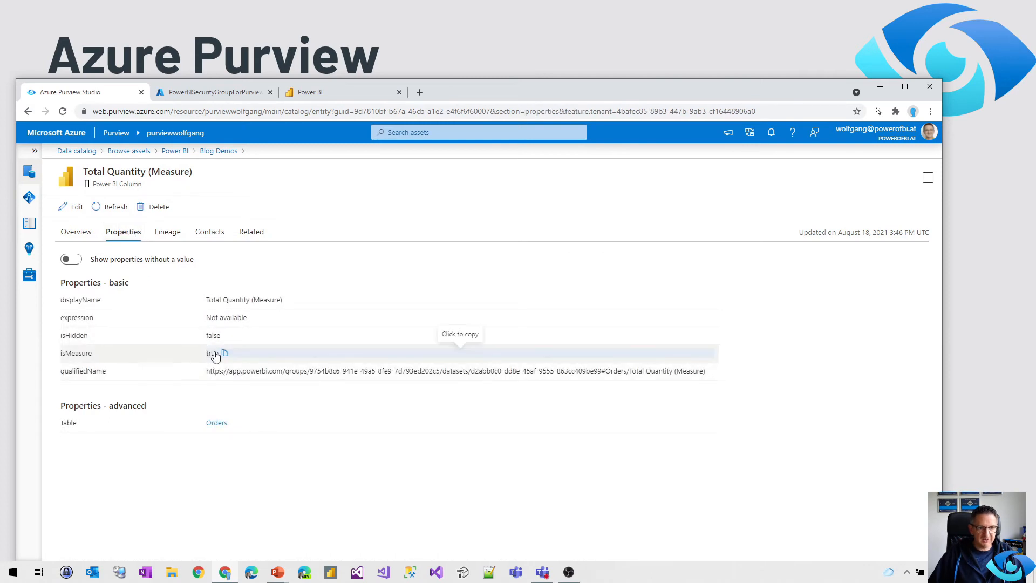
mouse_move(233, 393)
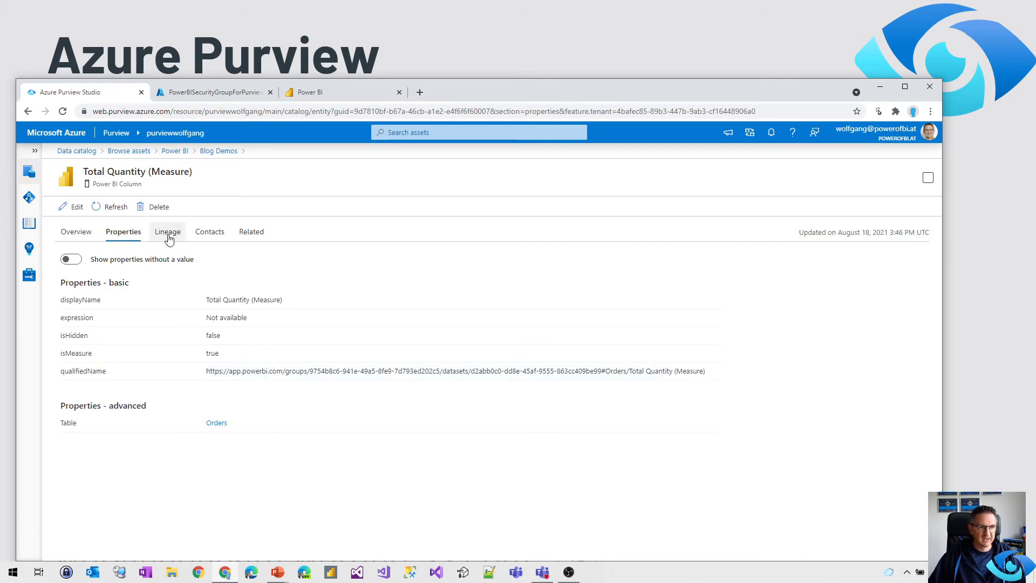
Check the measure's unavailable lineage and return to the PurView Demo report dataset overview.
left_click(166, 231)
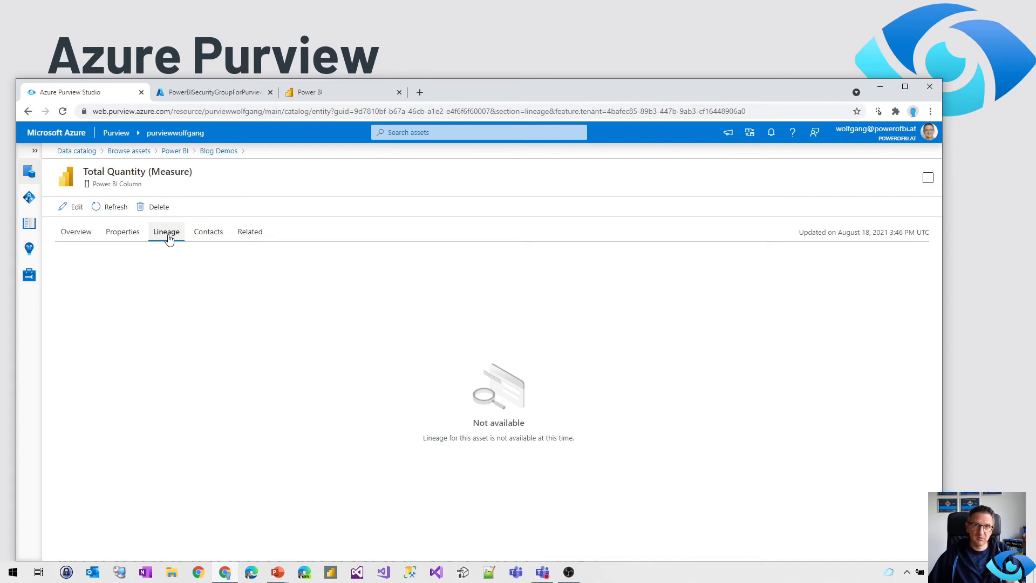
left_click(75, 231)
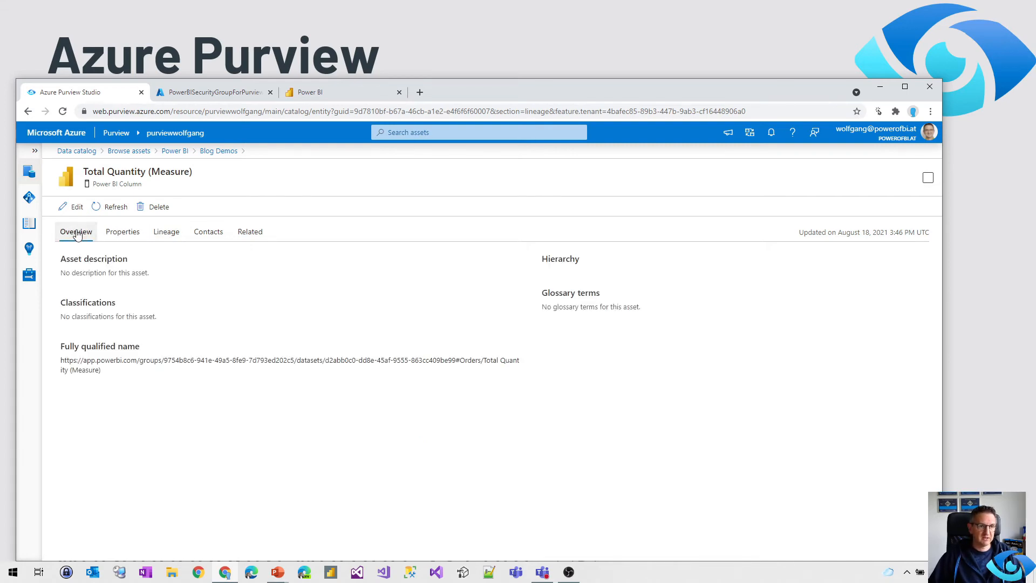
left_click(76, 231)
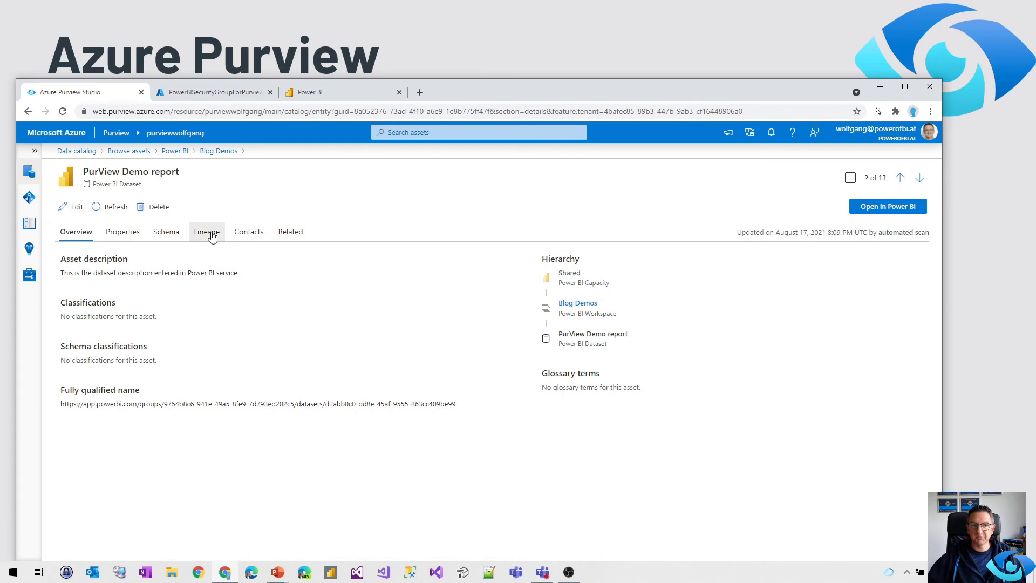
Show the dataset's lineage graph flowing from demos to the PurView Demo report.
left_click(206, 231)
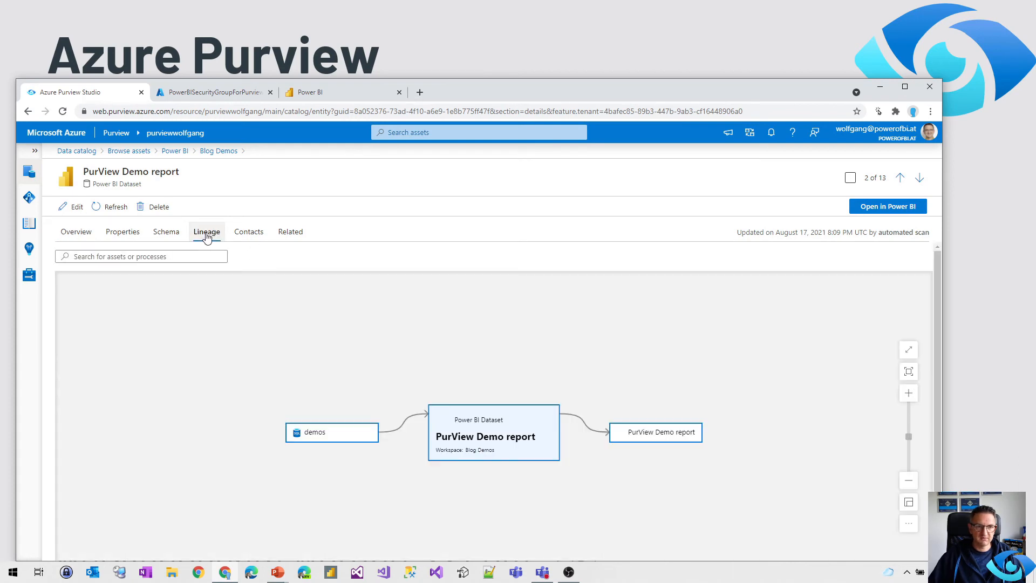
left_click(206, 231)
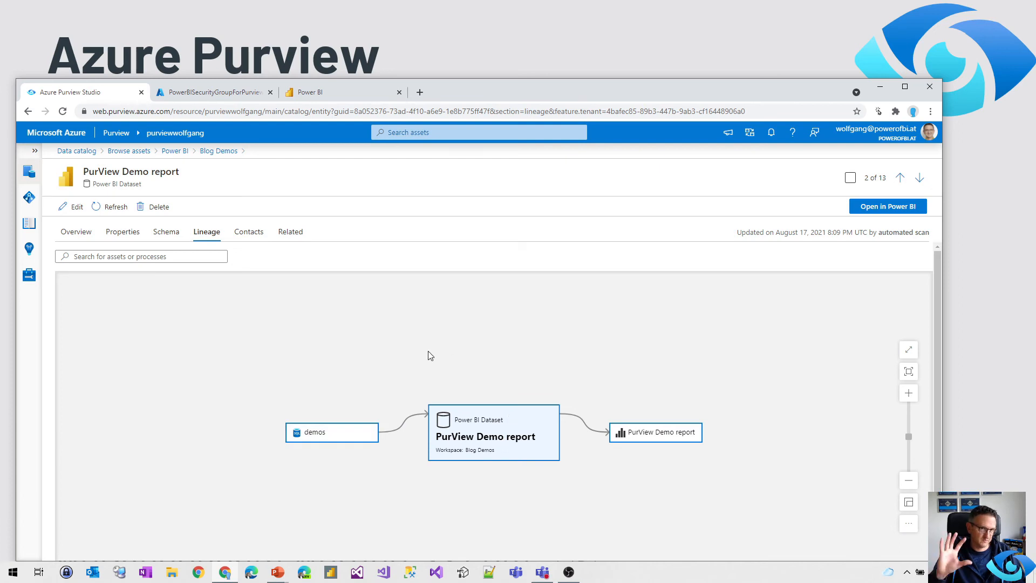
mouse_move(166, 232)
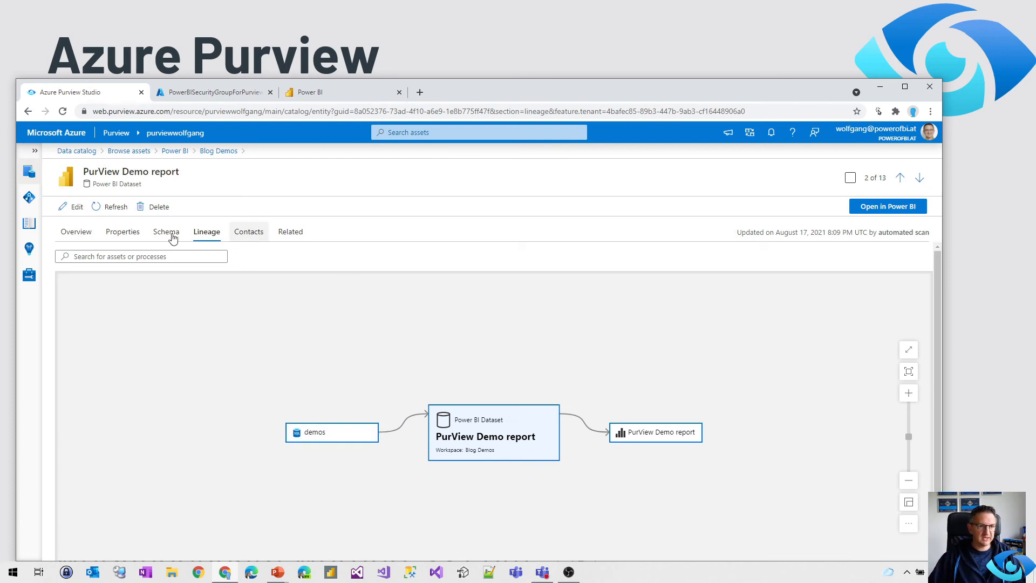
Return to the dataset's schema fields for the Article, Customers and Orders tables.
left_click(166, 230)
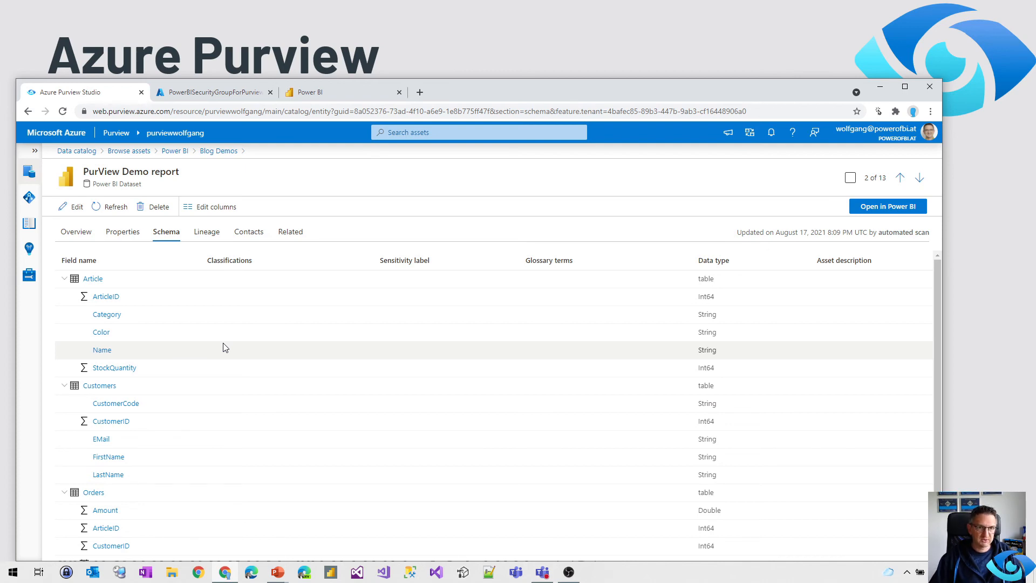
mouse_move(302, 192)
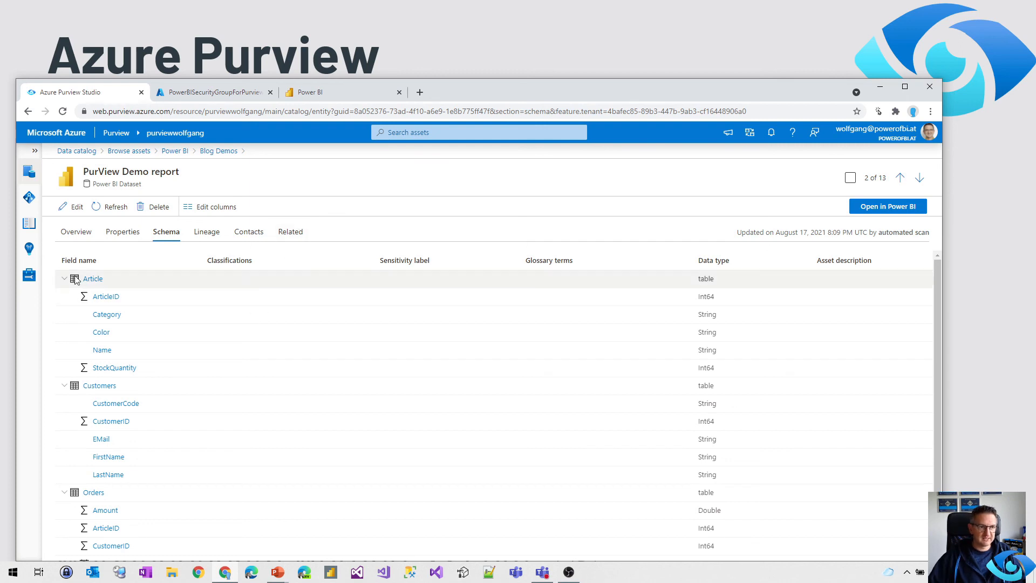
Collapse the Article, Customers and Orders tables in the schema list.
left_click(64, 279)
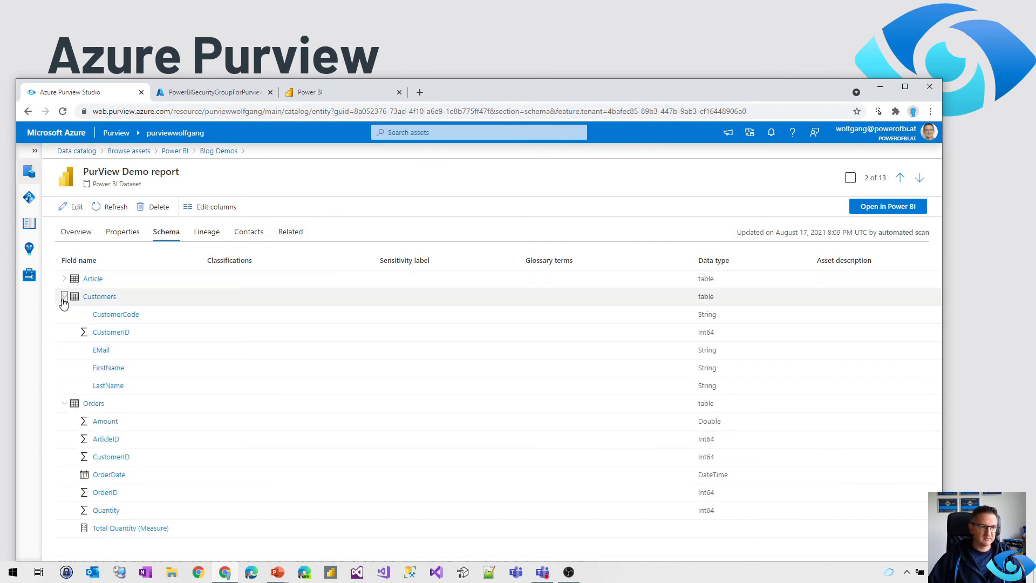
left_click(63, 295)
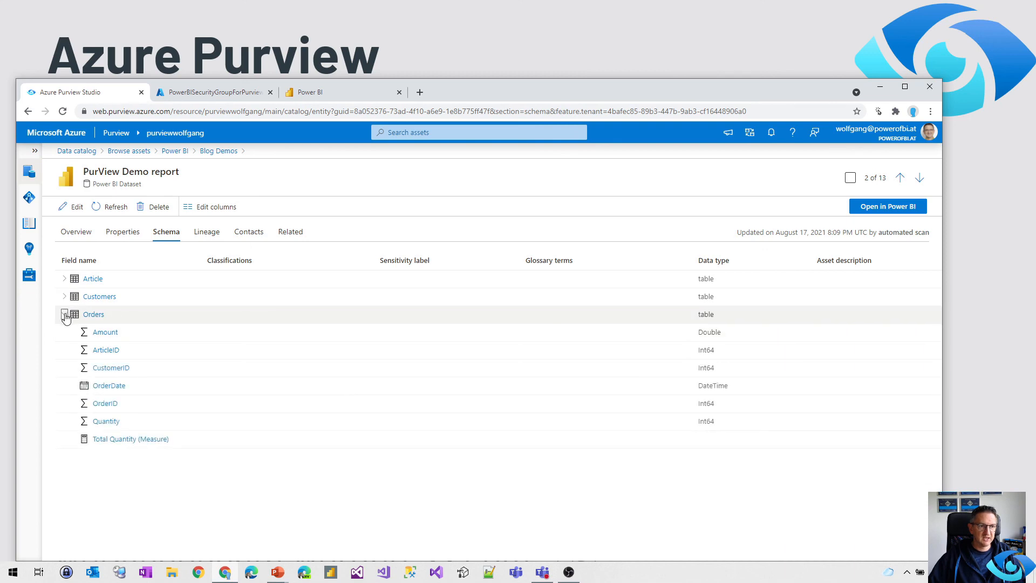
left_click(63, 314)
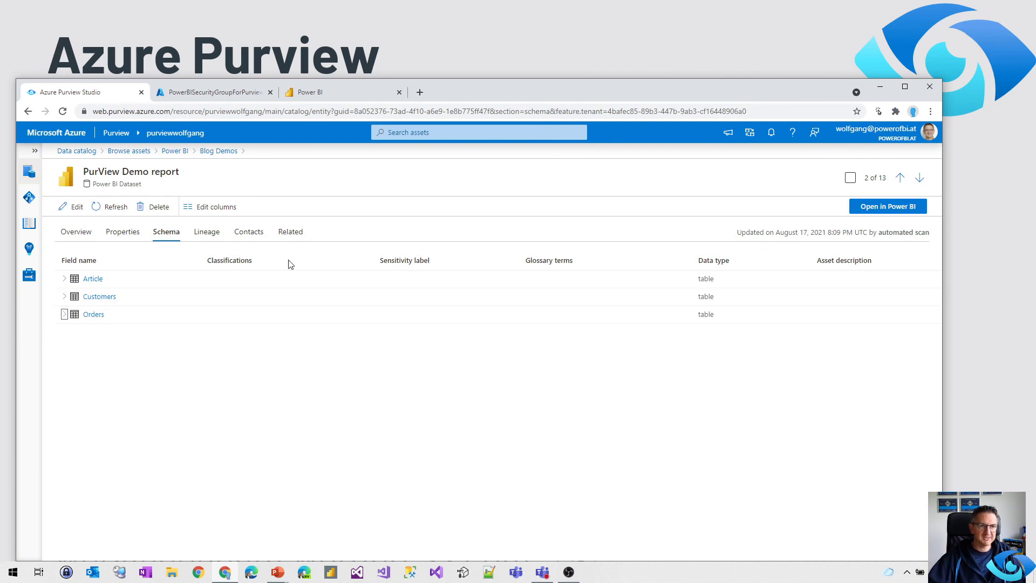